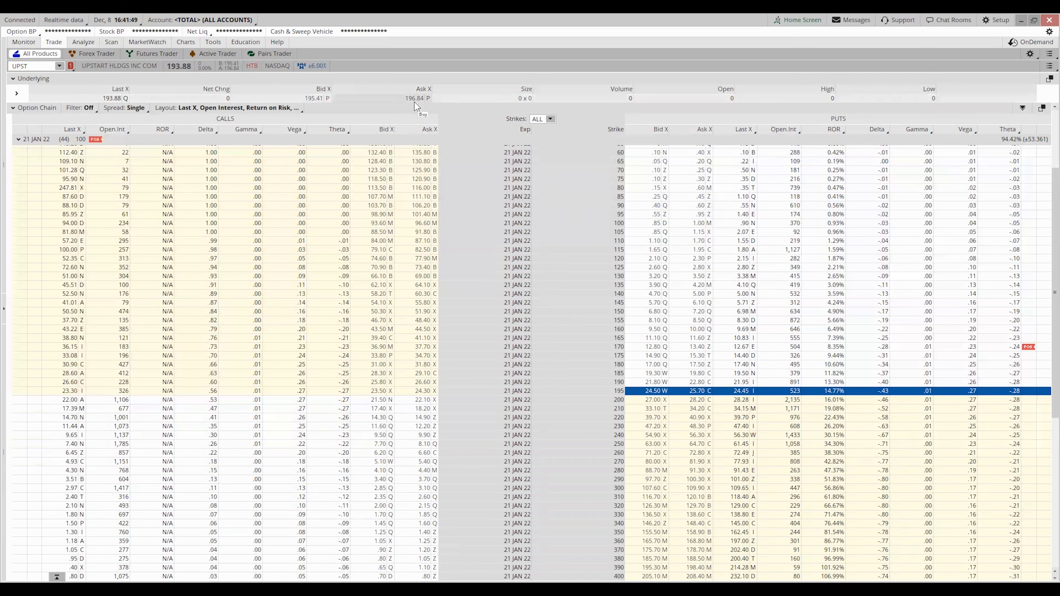
{"action": "mouse_move", "coordinate": [445, 147]}
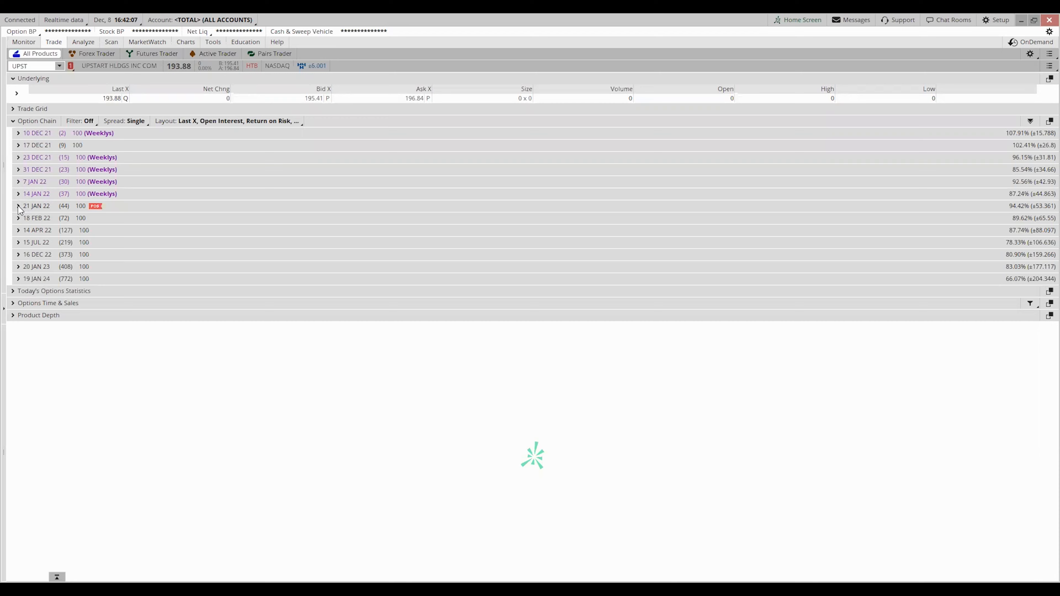
Step: Expand the 21 JAN 22 expiration and scroll to the 195 put strike
{"action": "left_click", "coordinate": [18, 206]}
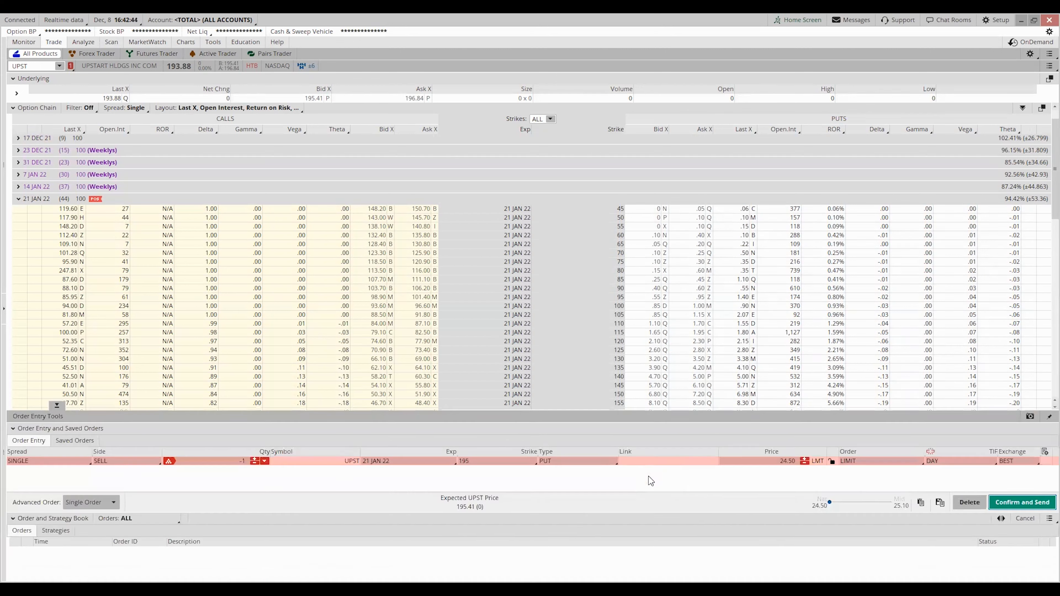
{"action": "mouse_move", "coordinate": [433, 470]}
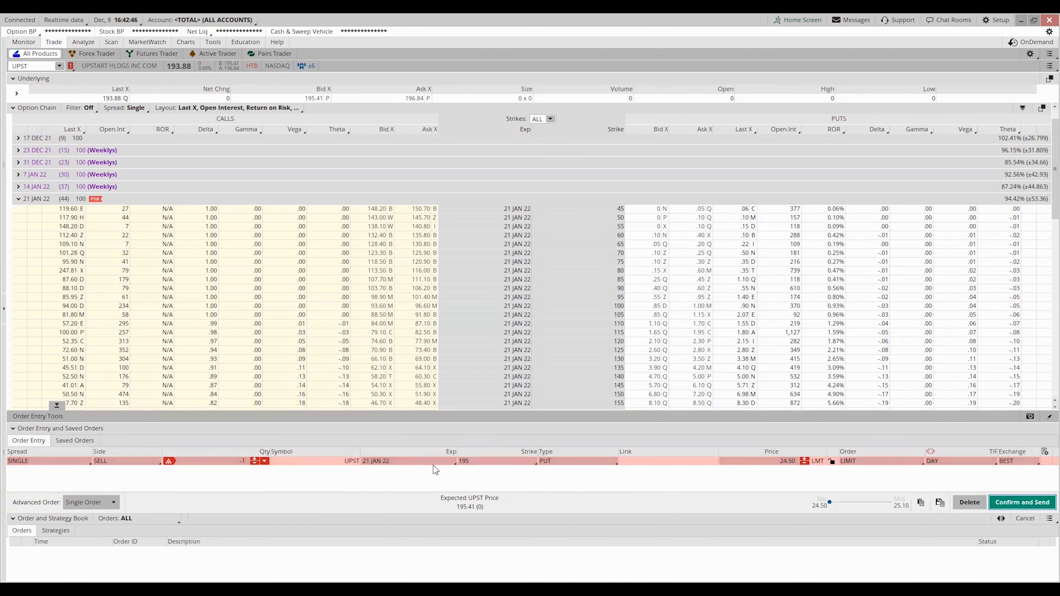
{"action": "mouse_move", "coordinate": [472, 470]}
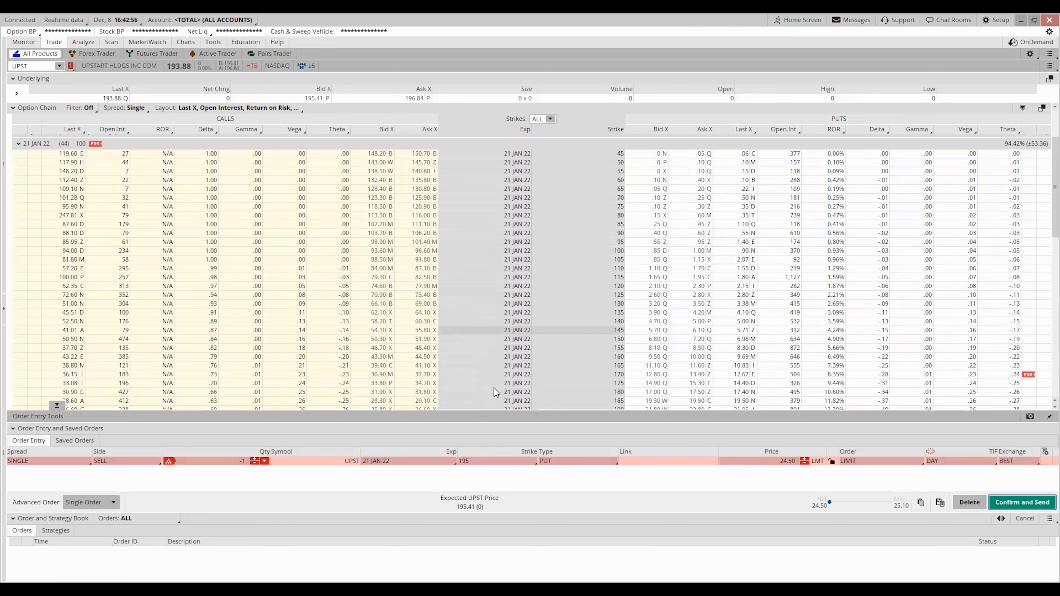
{"action": "scroll", "scroll_direction": "down", "scroll_amount": 3}
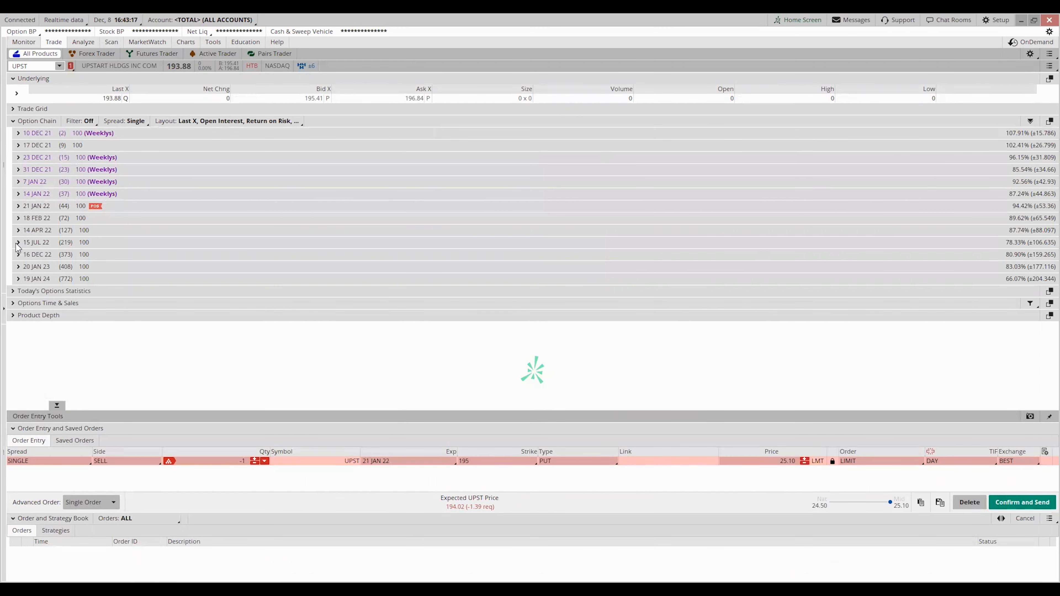
{"action": "mouse_move", "coordinate": [18, 245]}
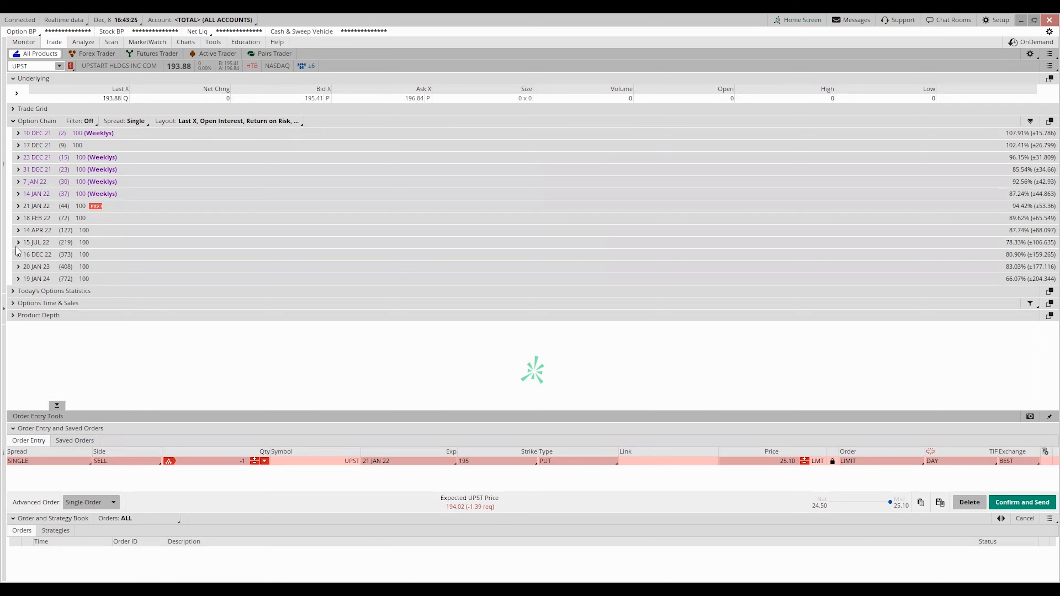
{"action": "mouse_move", "coordinate": [19, 280]}
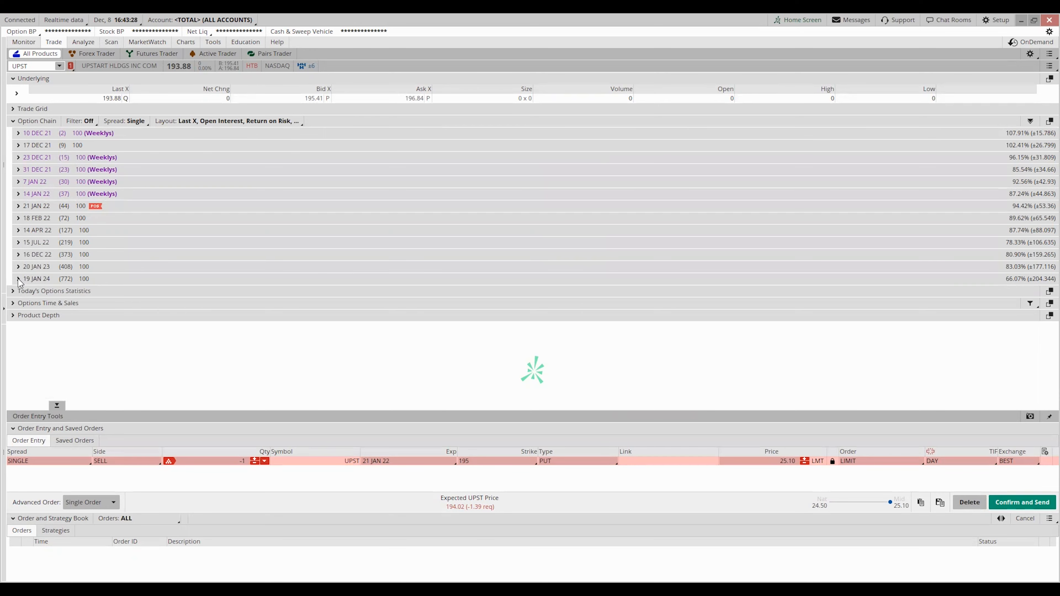
Step: Stage a buy of +1 UPST 19 JAN 24 170 call from its ask and lower the limit to 97.50
{"action": "left_click", "coordinate": [18, 279]}
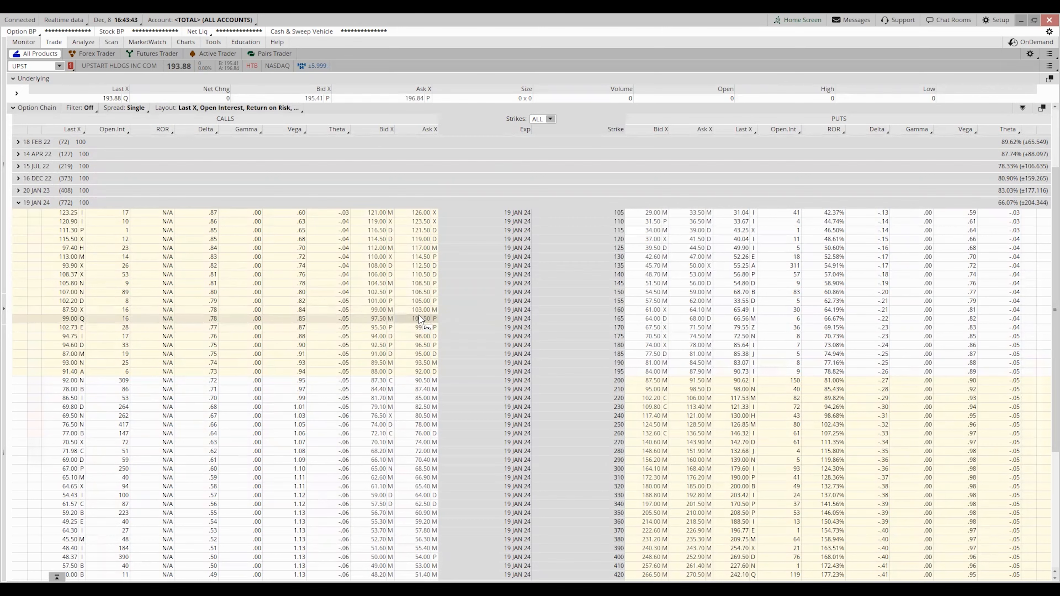
{"action": "left_click", "coordinate": [424, 328]}
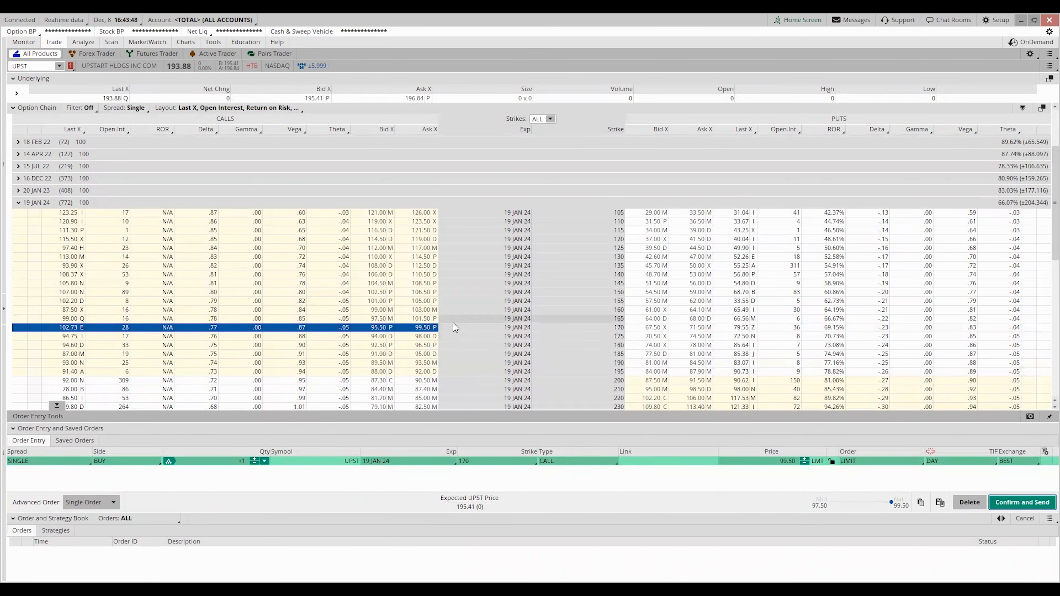
{"action": "left_click_drag", "start_coordinate": [891, 503], "coordinate": [830, 503]}
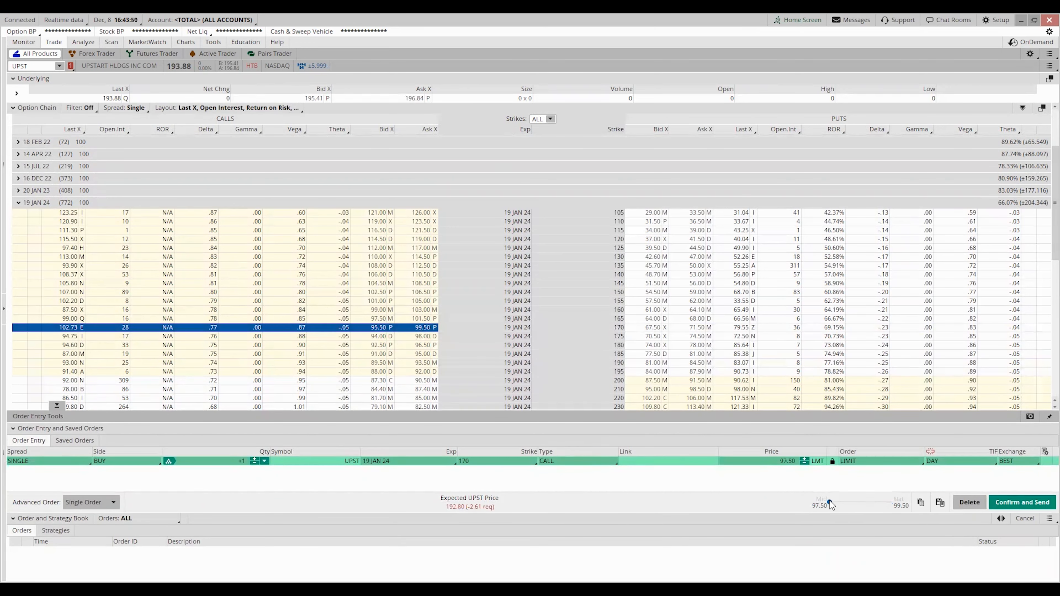
{"action": "mouse_move", "coordinate": [830, 505]}
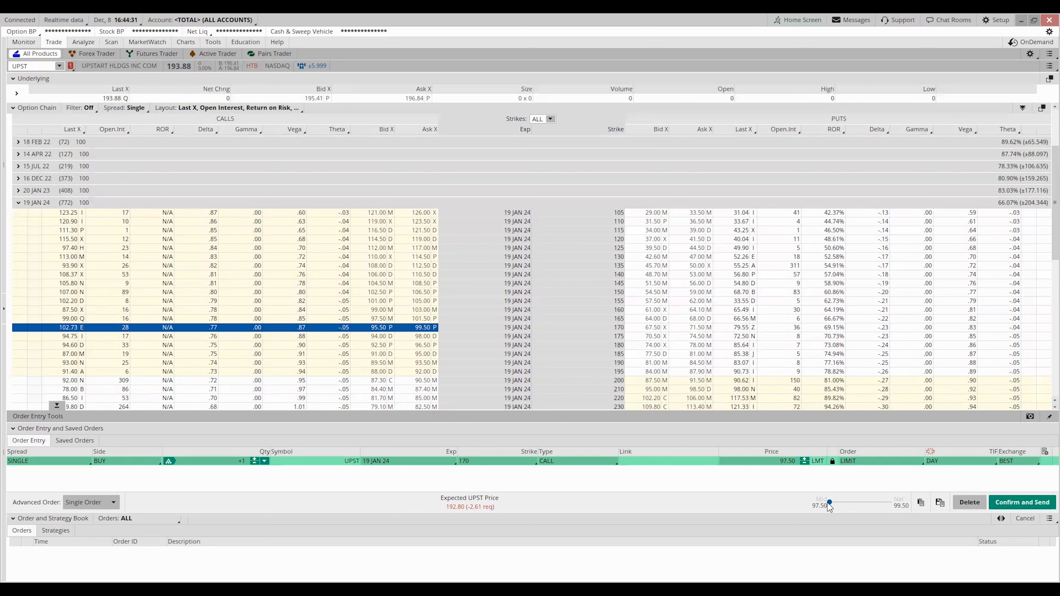
{"action": "mouse_move", "coordinate": [735, 452]}
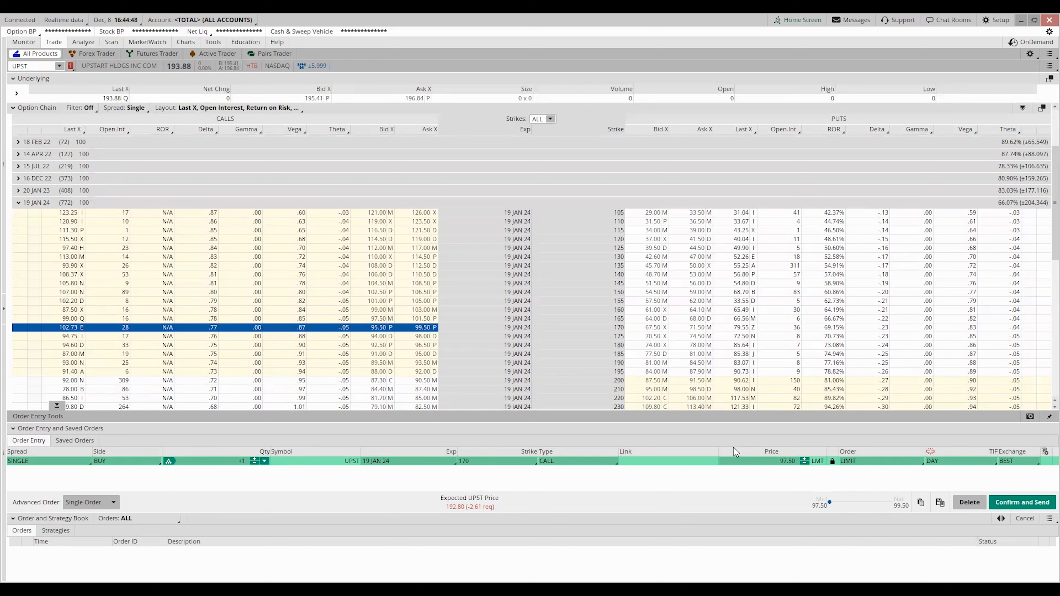
{"action": "mouse_move", "coordinate": [204, 81]}
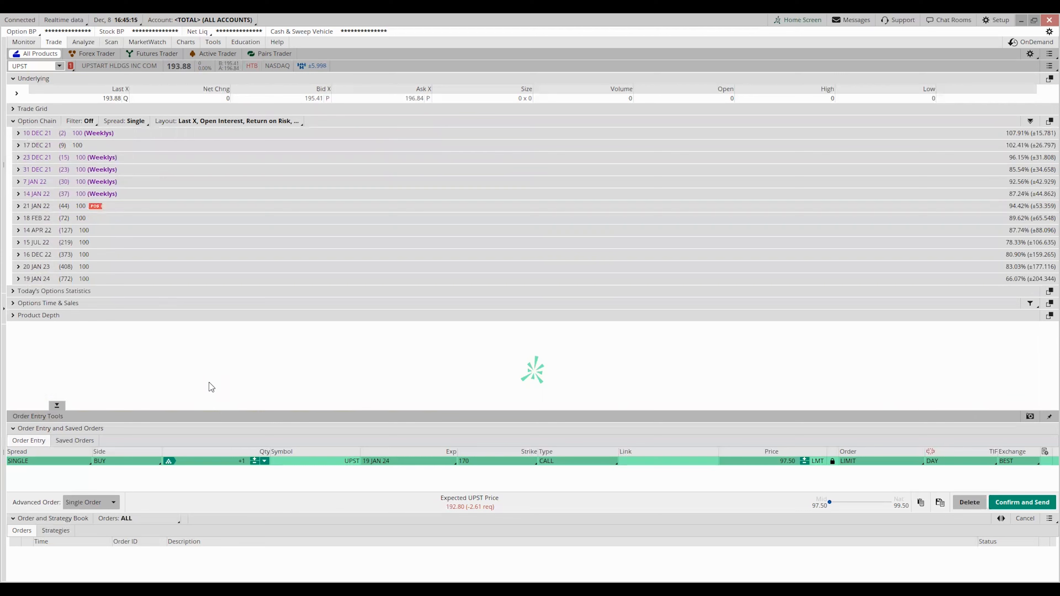
Step: Collapse the 19 JAN 24 strikes, leaving the 170 call order at 97.50 staged
{"action": "left_click", "coordinate": [936, 537]}
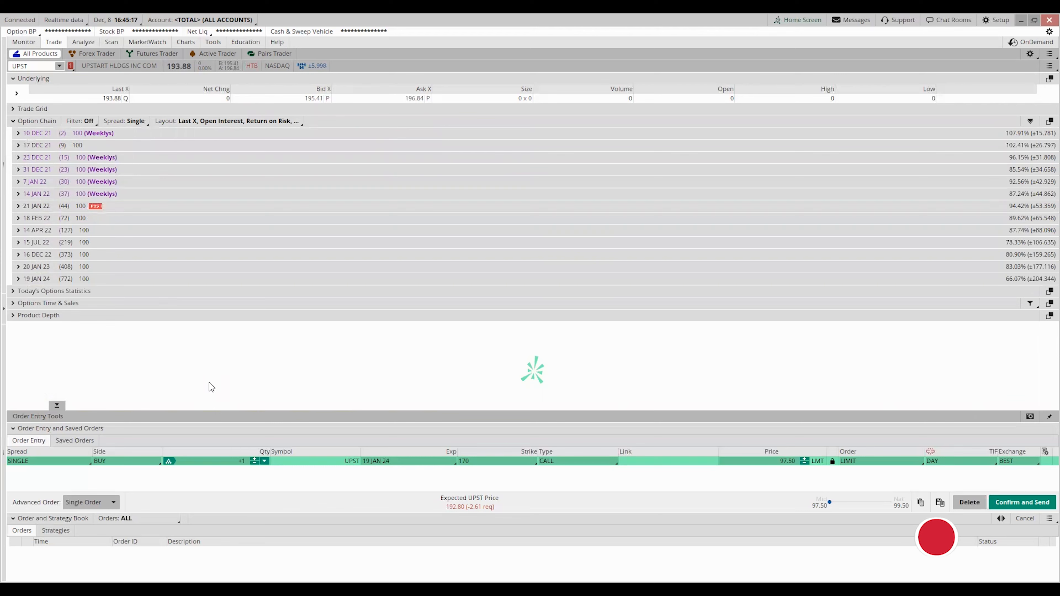